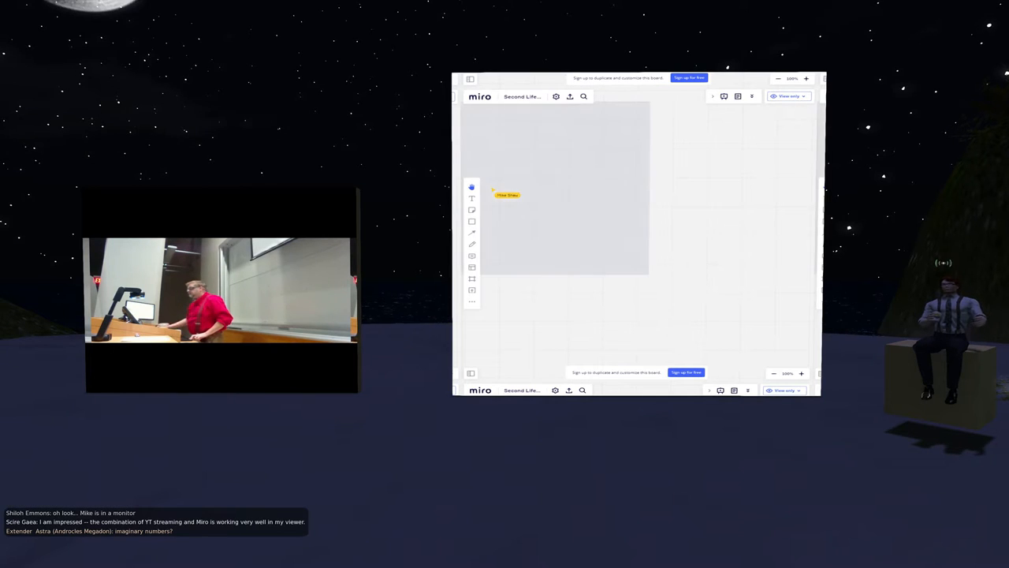
# Step: Load the handwritten 'Fundamentals of Equilibria' page onto the in-world Miro board
pyautogui.click(582, 132)
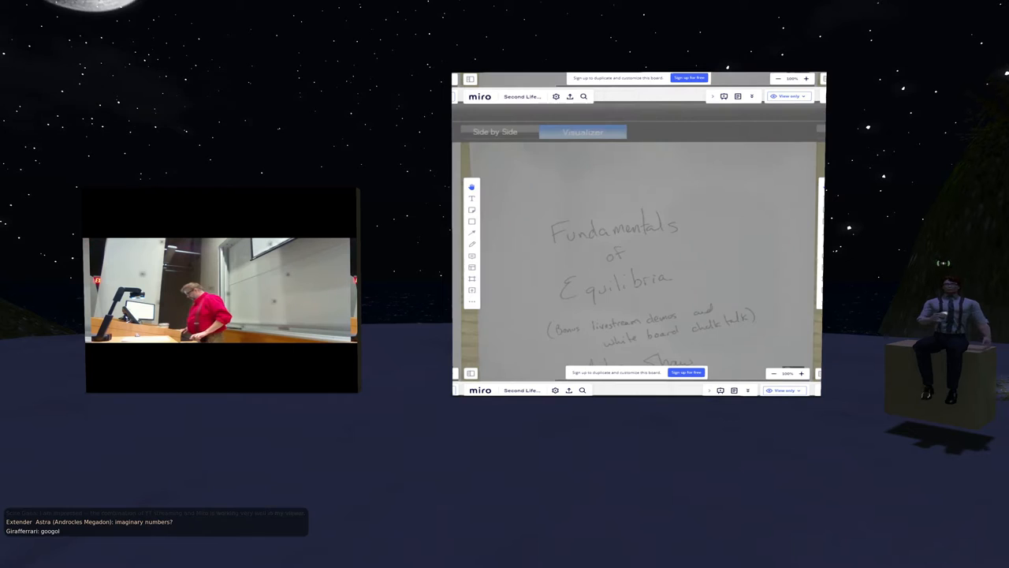